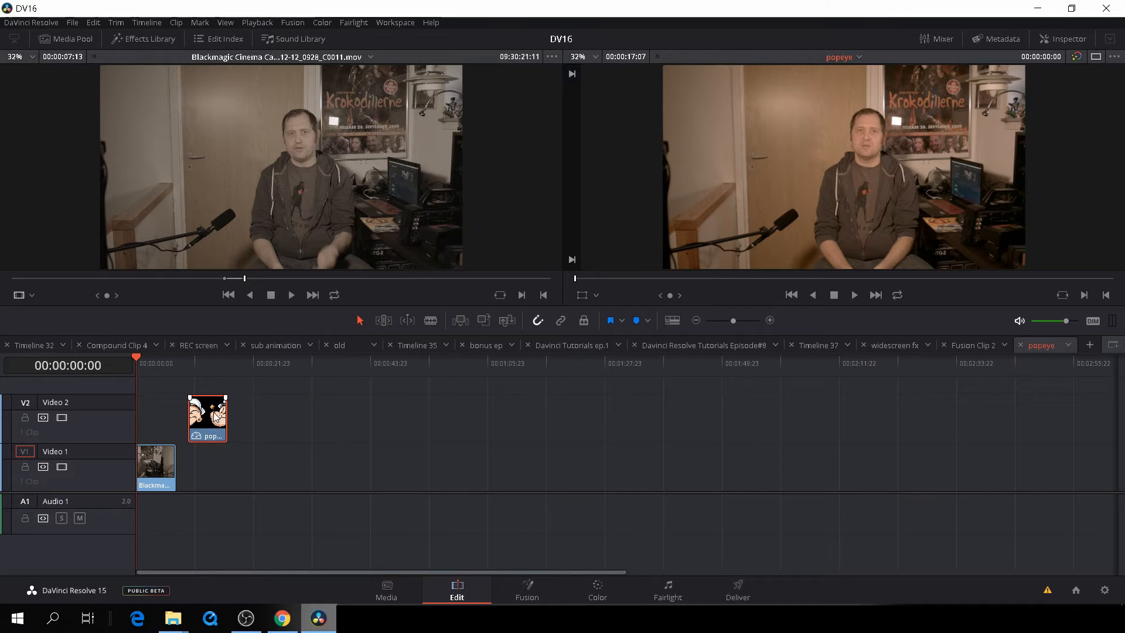
# Align the Popeye clip to the timeline start and set Zoom 0.4, Position 21/45, Rotation about 24.9
pyautogui.moveTo(207, 418); pyautogui.dragTo(159, 418)
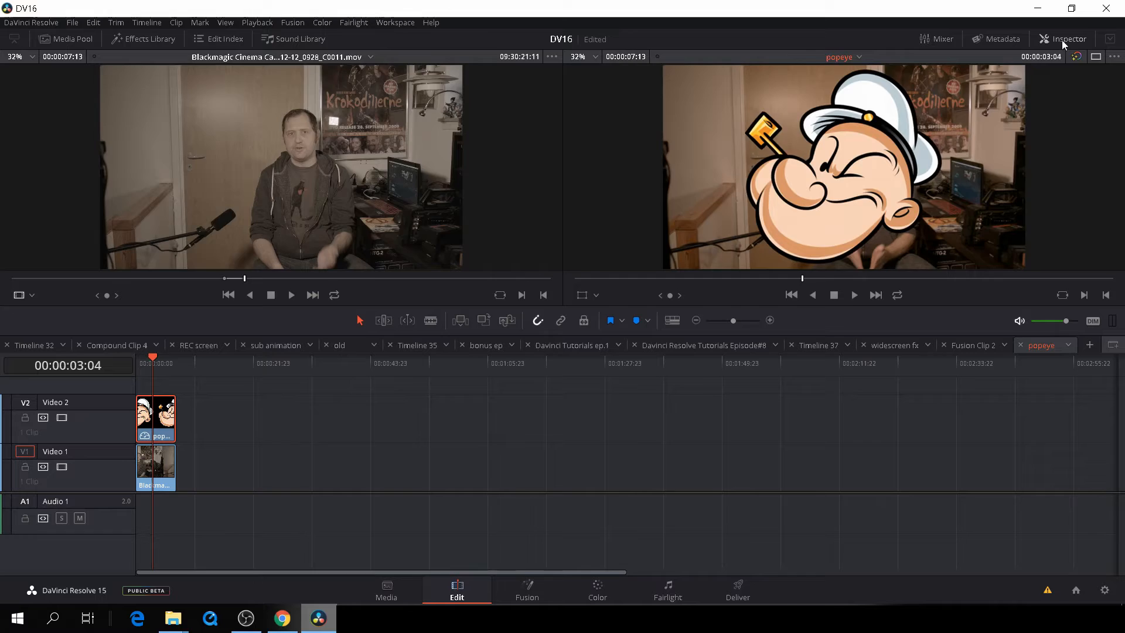
pyautogui.click(1069, 39)
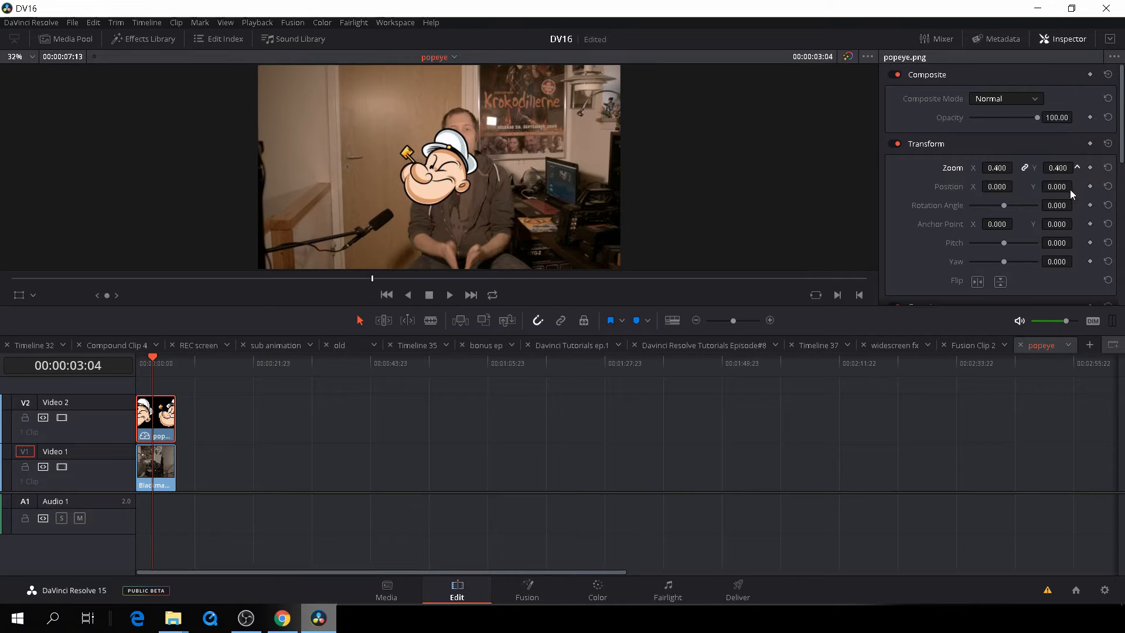
pyautogui.click(1076, 184)
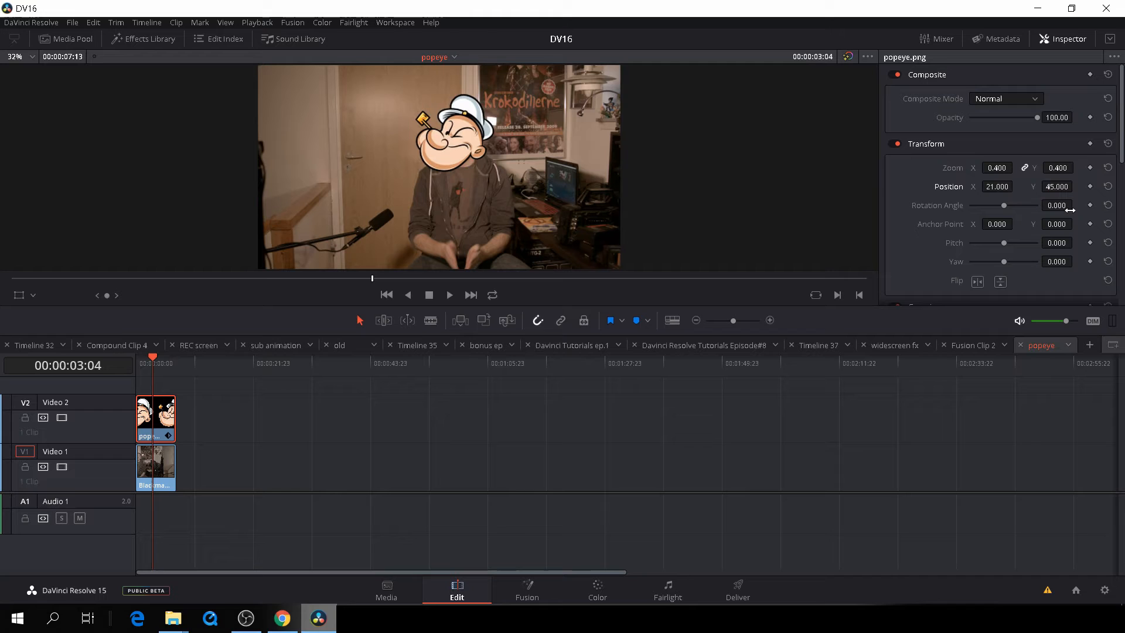
pyautogui.moveTo(1058, 205); pyautogui.dragTo(1062, 205)
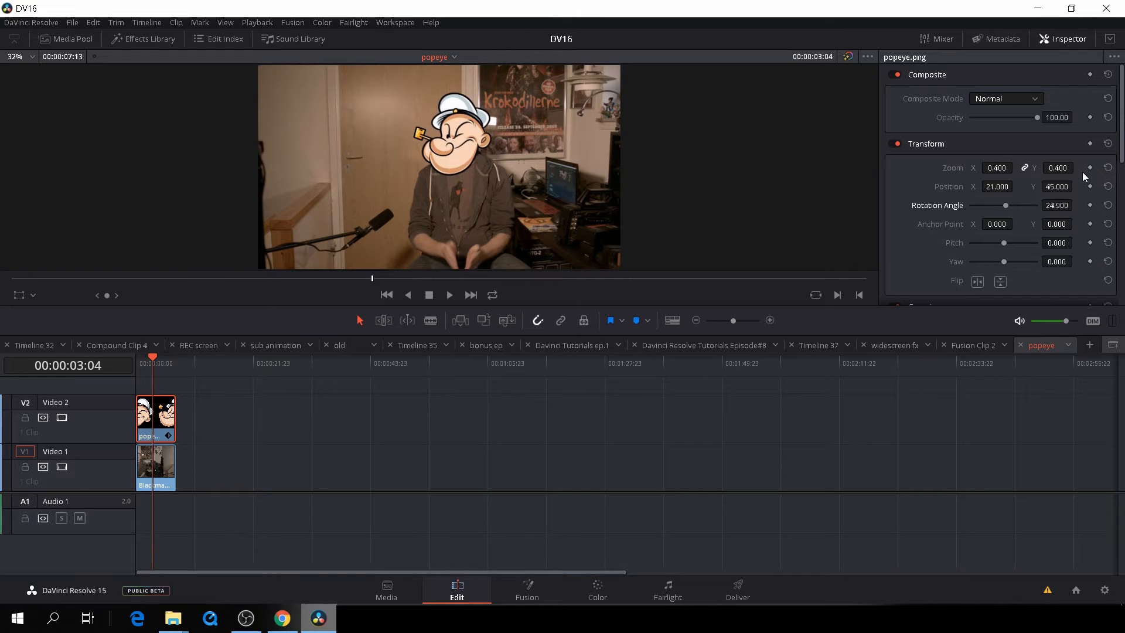
pyautogui.moveTo(1068, 49)
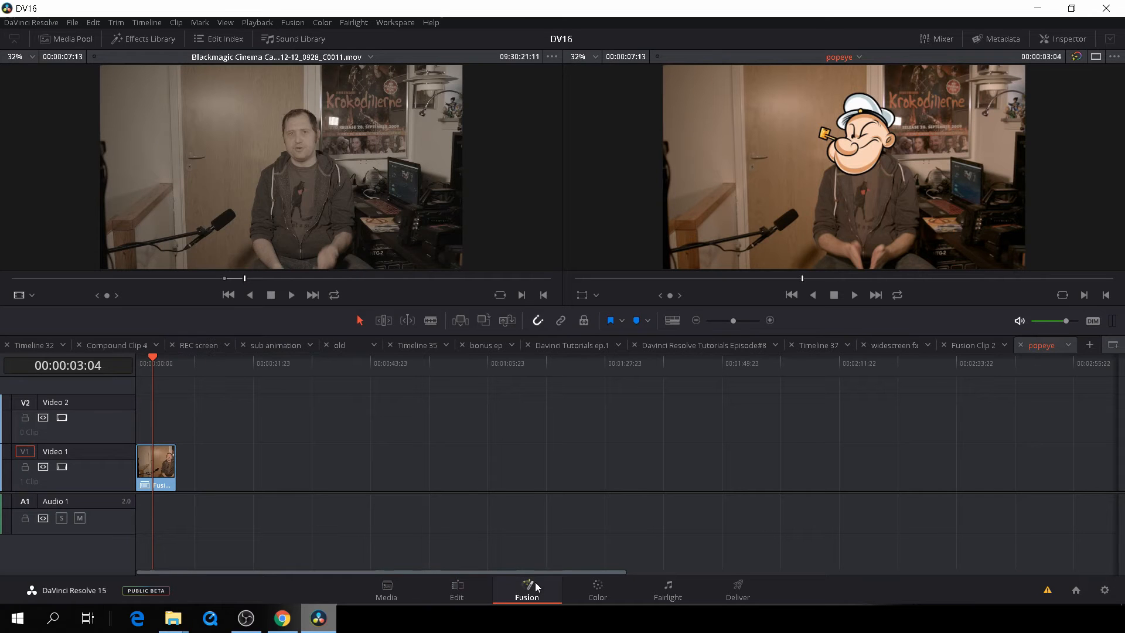
# Create the Fusion clip, set Merge1 aside and wire MediaIn1 through PlanarTracker1 to MediaOut1
pyautogui.click(526, 591)
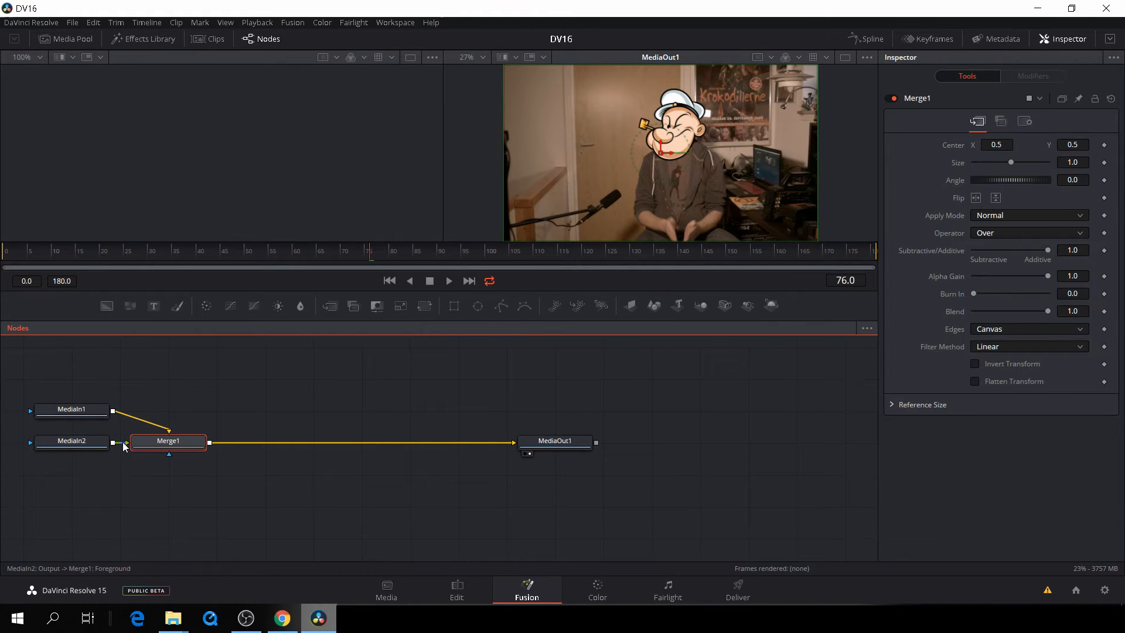
pyautogui.moveTo(71, 441); pyautogui.dragTo(130, 402)
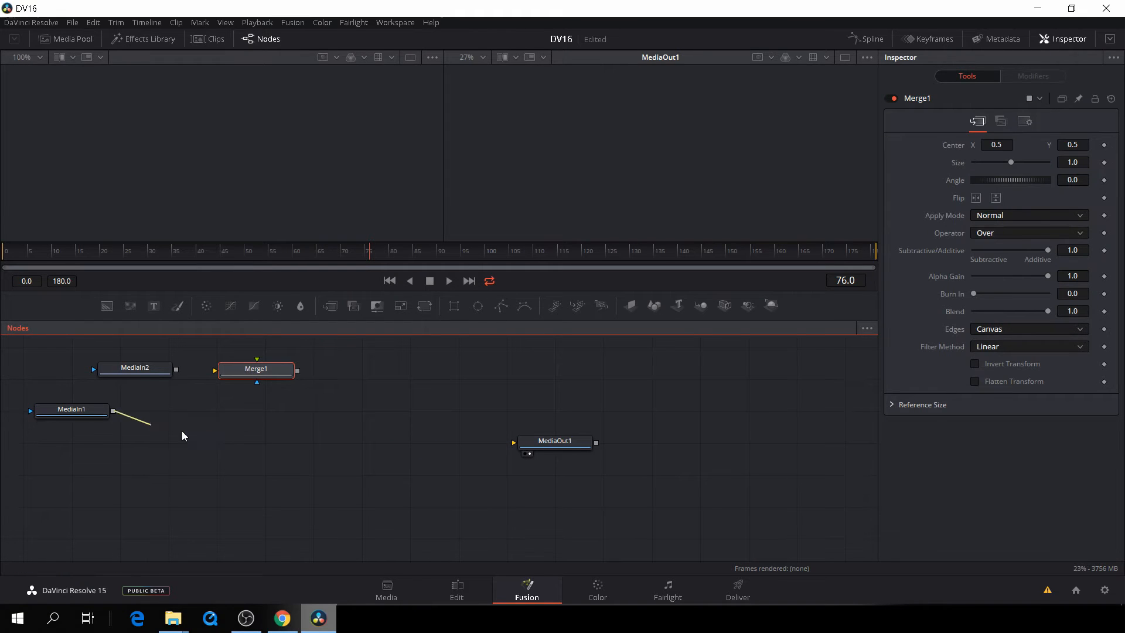
pyautogui.moveTo(113, 411); pyautogui.dragTo(513, 443)
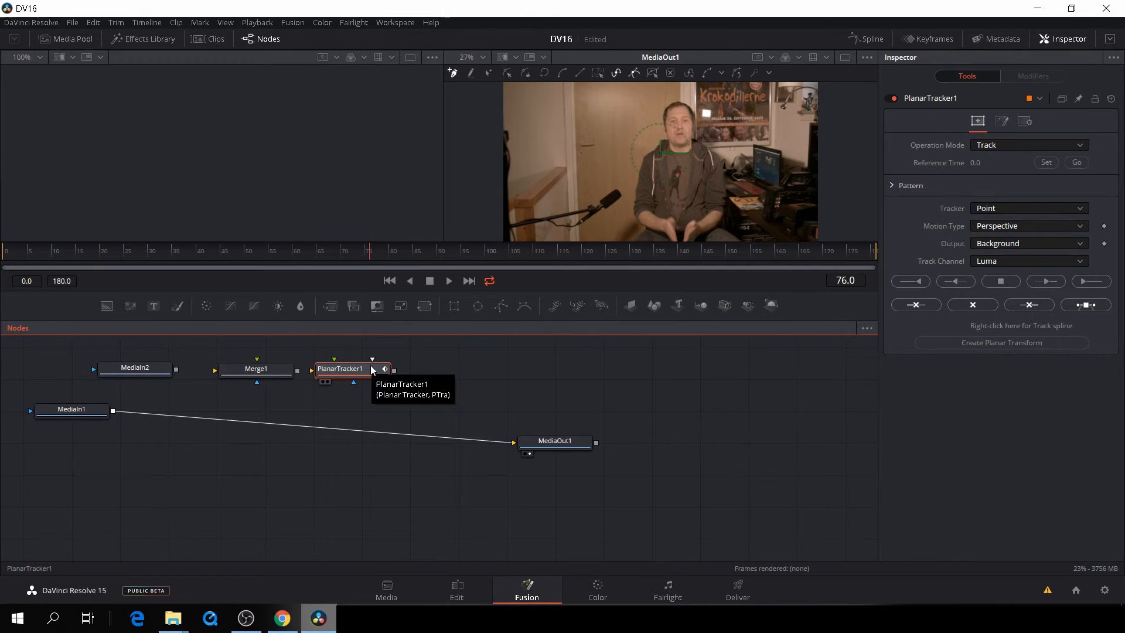
pyautogui.moveTo(342, 368); pyautogui.dragTo(324, 403)
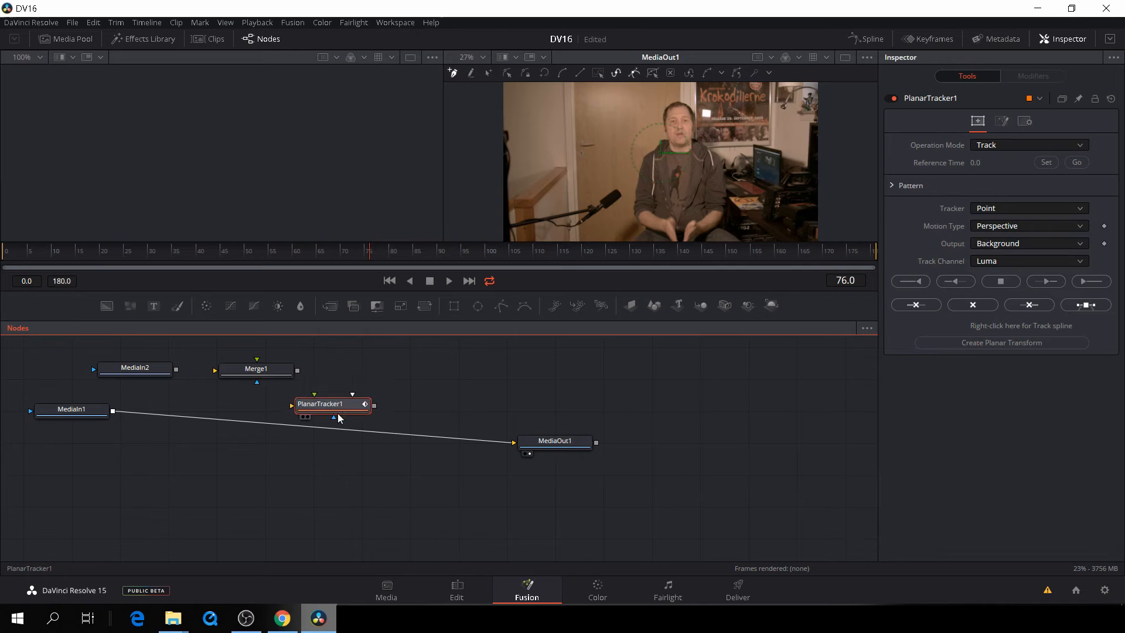
pyautogui.moveTo(332, 403); pyautogui.dragTo(305, 427)
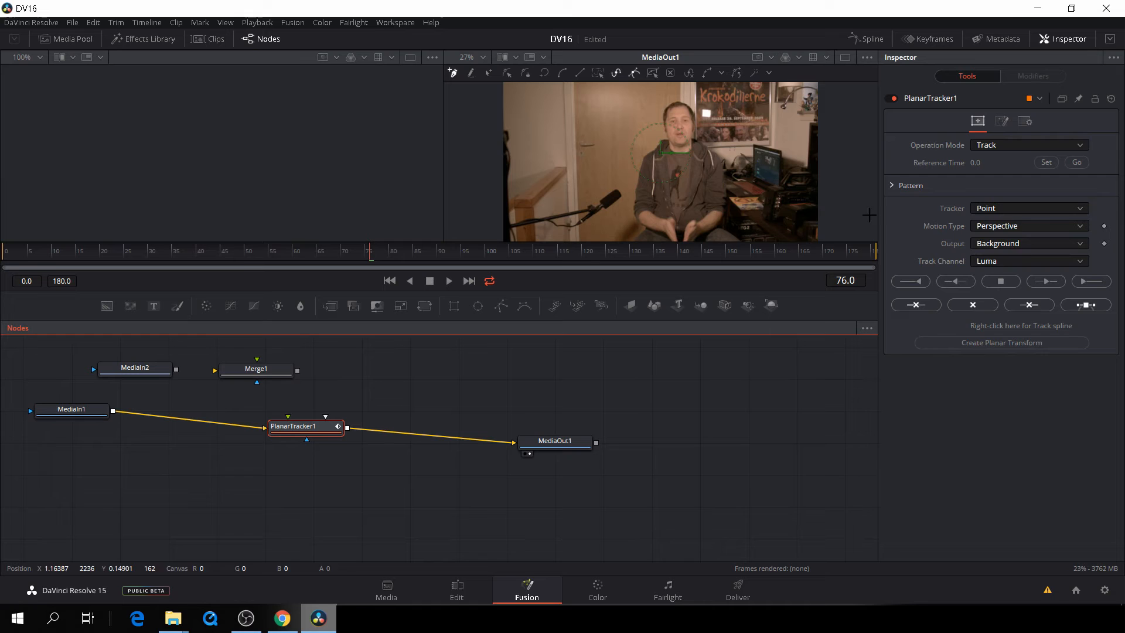
# Switch the planar tracker to the Hybrid Point/Area type after a failed track
pyautogui.click(1028, 209)
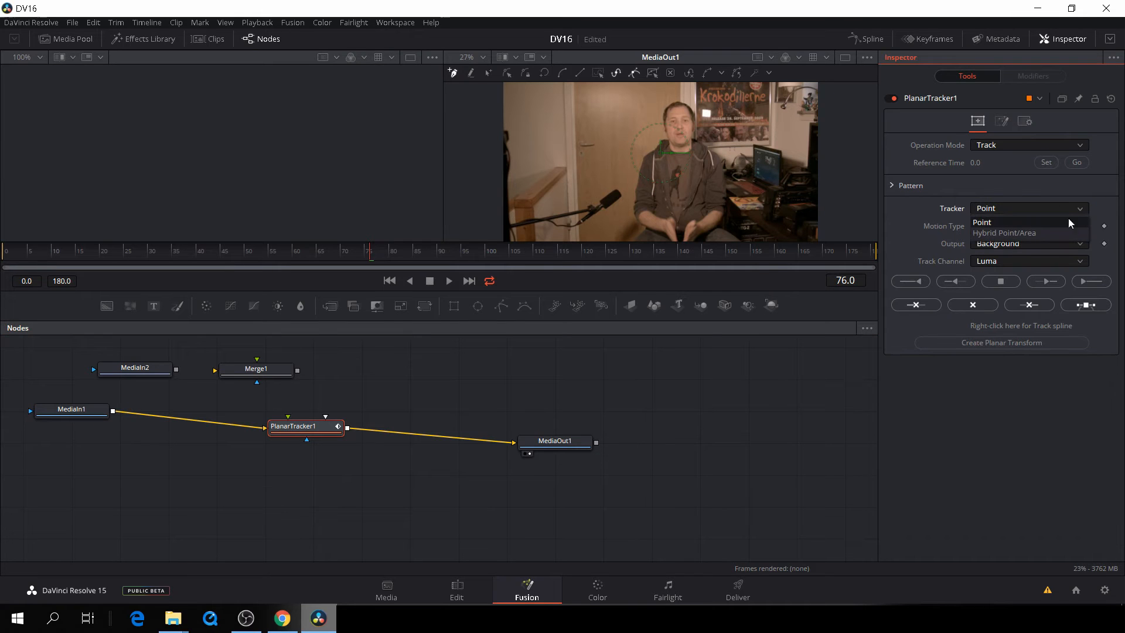
pyautogui.click(1005, 232)
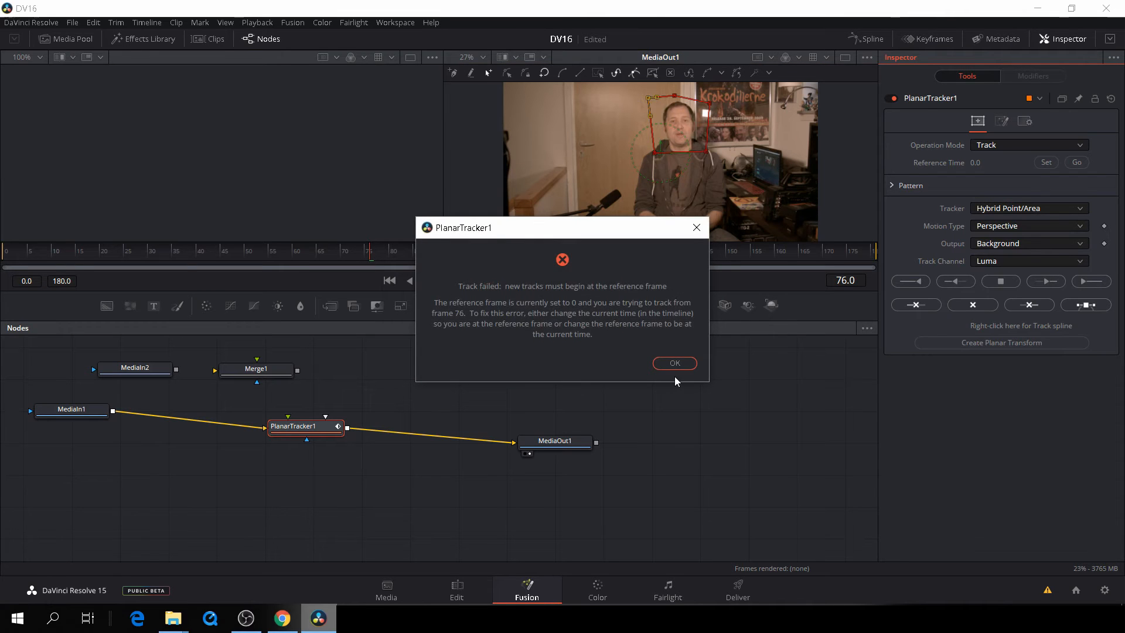
pyautogui.click(673, 363)
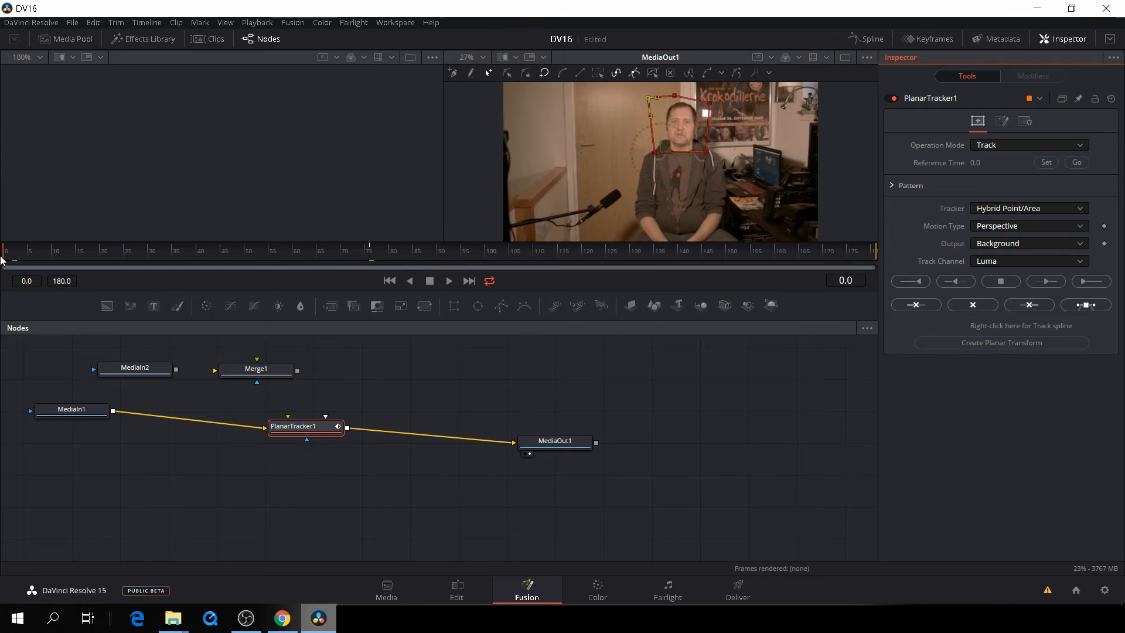
# Track the face region forward through the whole clip to frame 180
pyautogui.click(1090, 280)
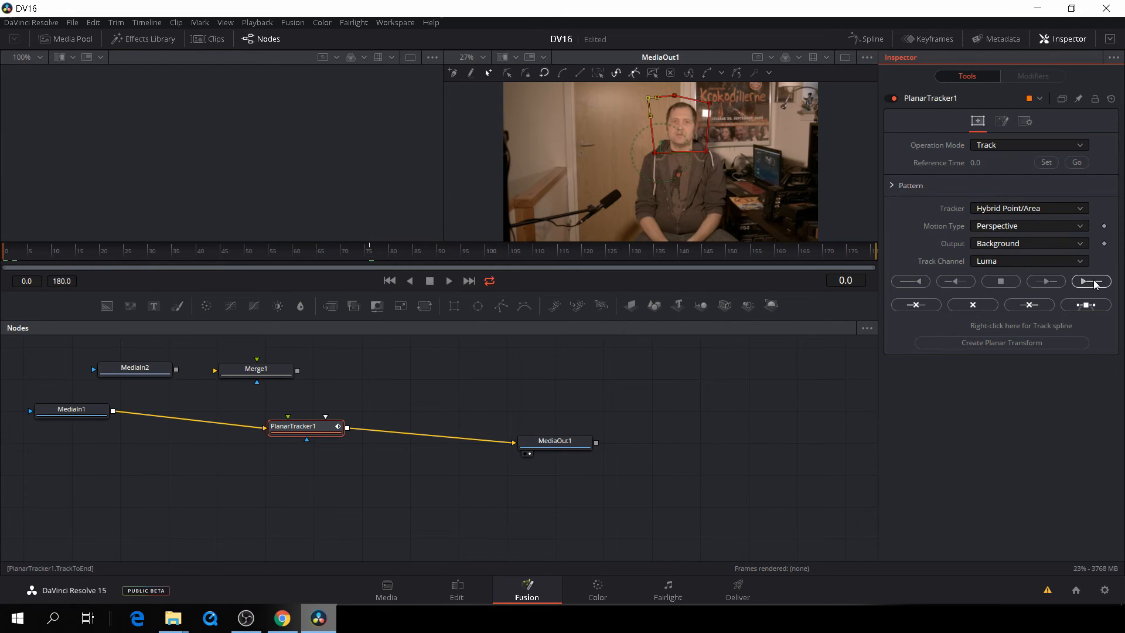
pyautogui.click(1091, 280)
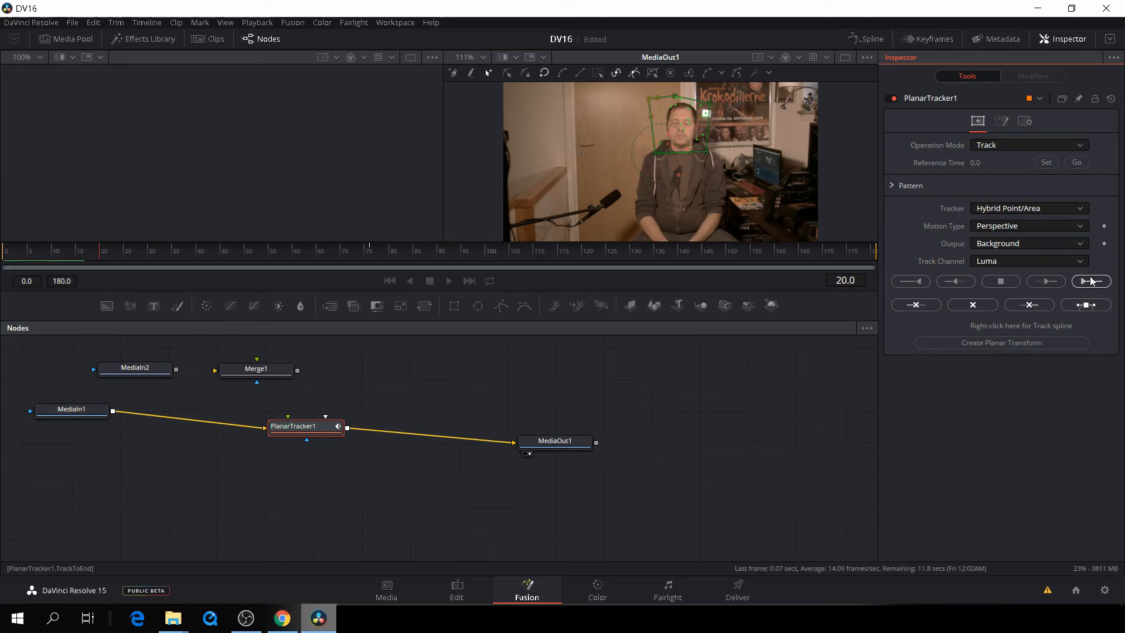
pyautogui.click(1091, 281)
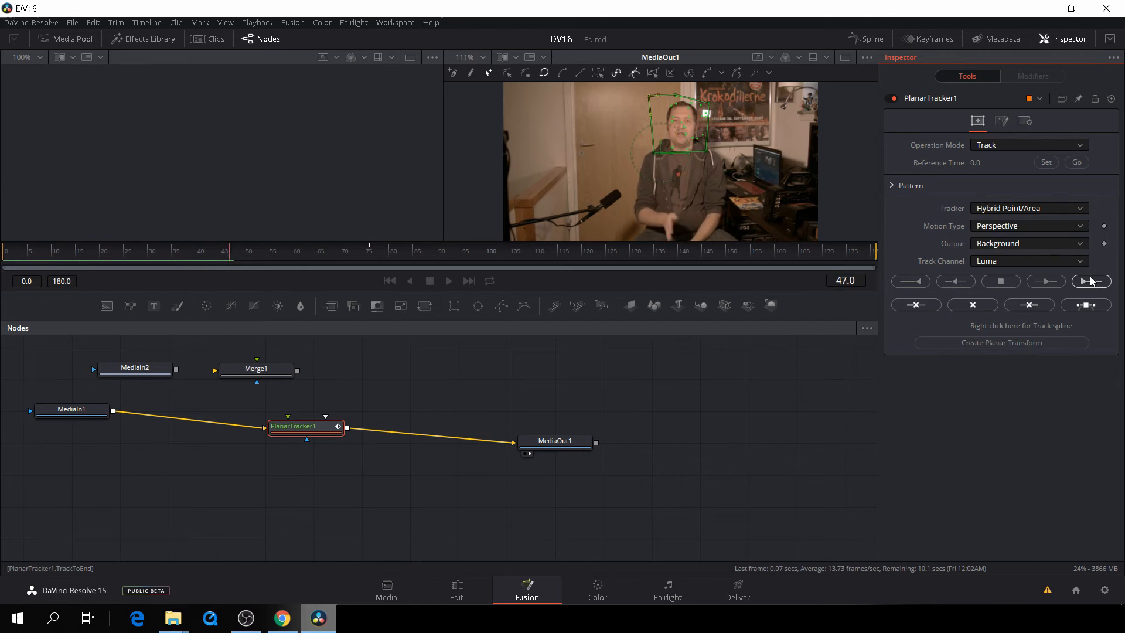
pyautogui.click(1090, 280)
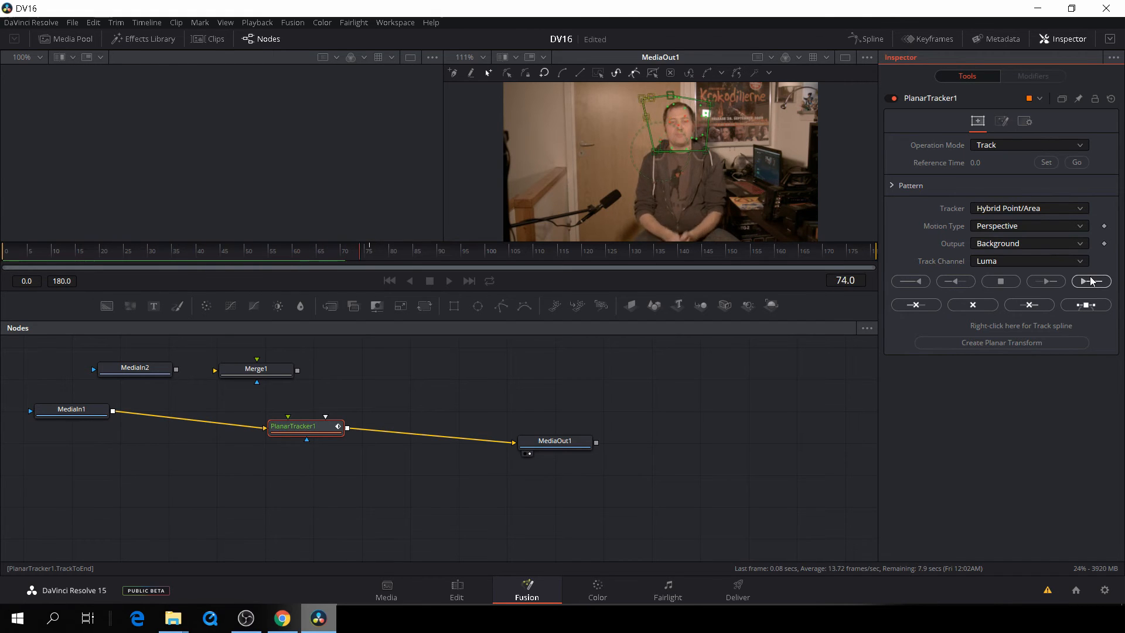
pyautogui.click(1091, 280)
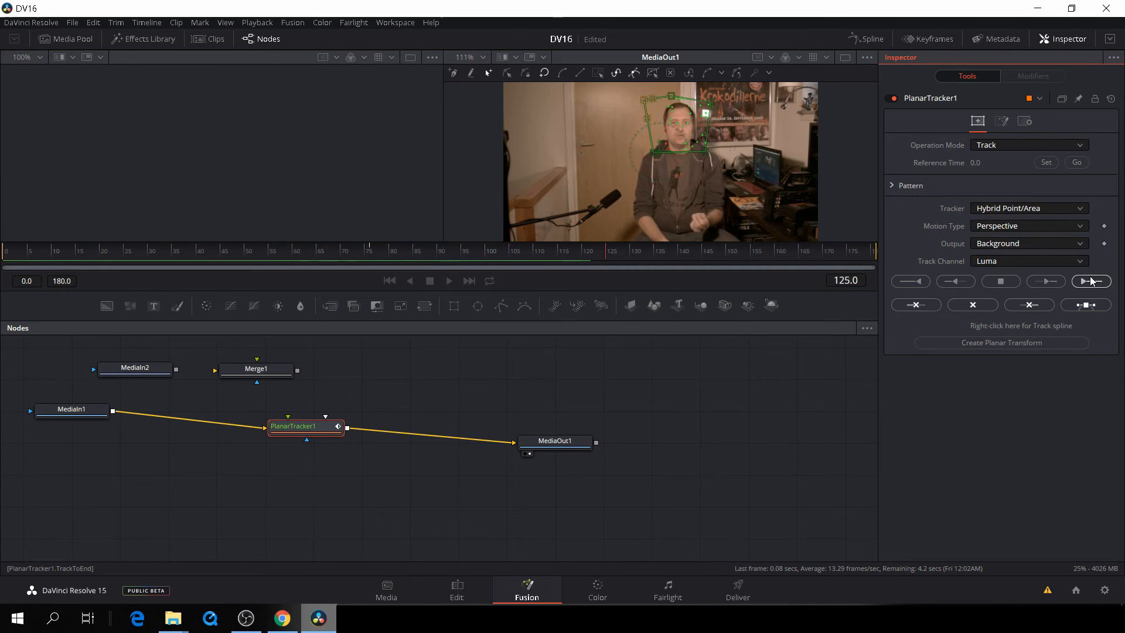
pyautogui.click(1090, 281)
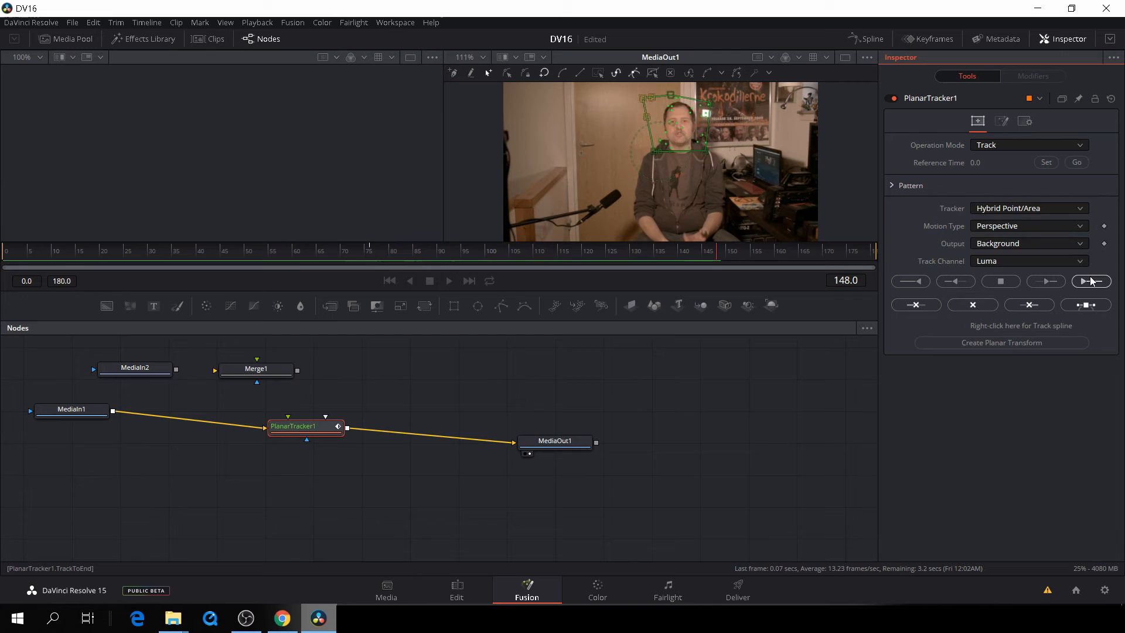
pyautogui.click(1091, 280)
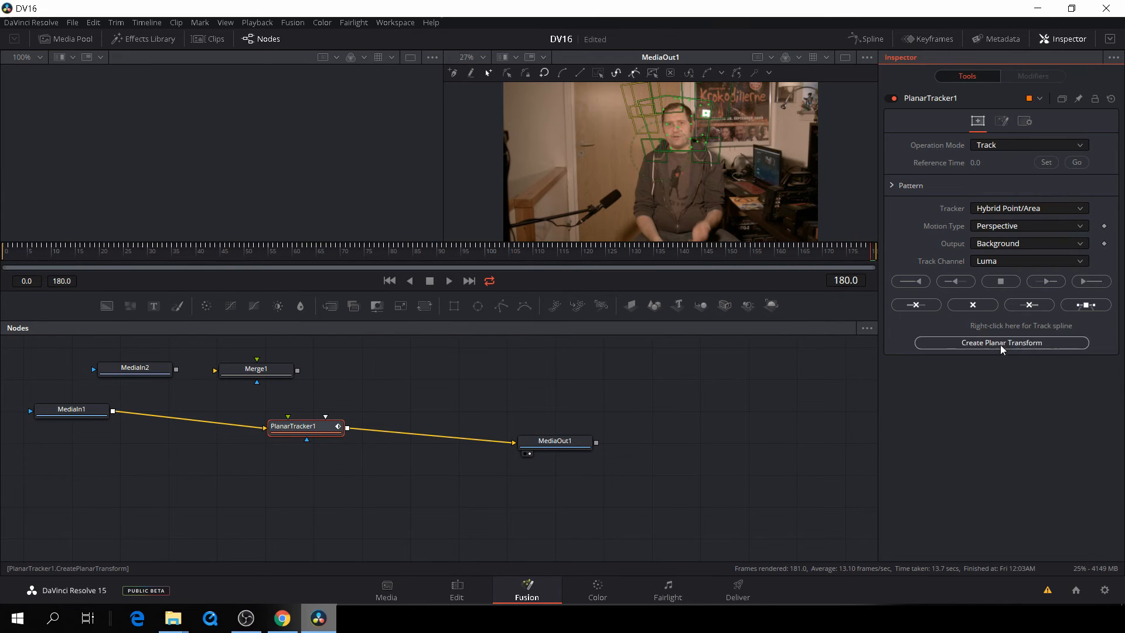
# Create PlanarTransform1 from the track and detach the footage from the tracker
pyautogui.click(1000, 342)
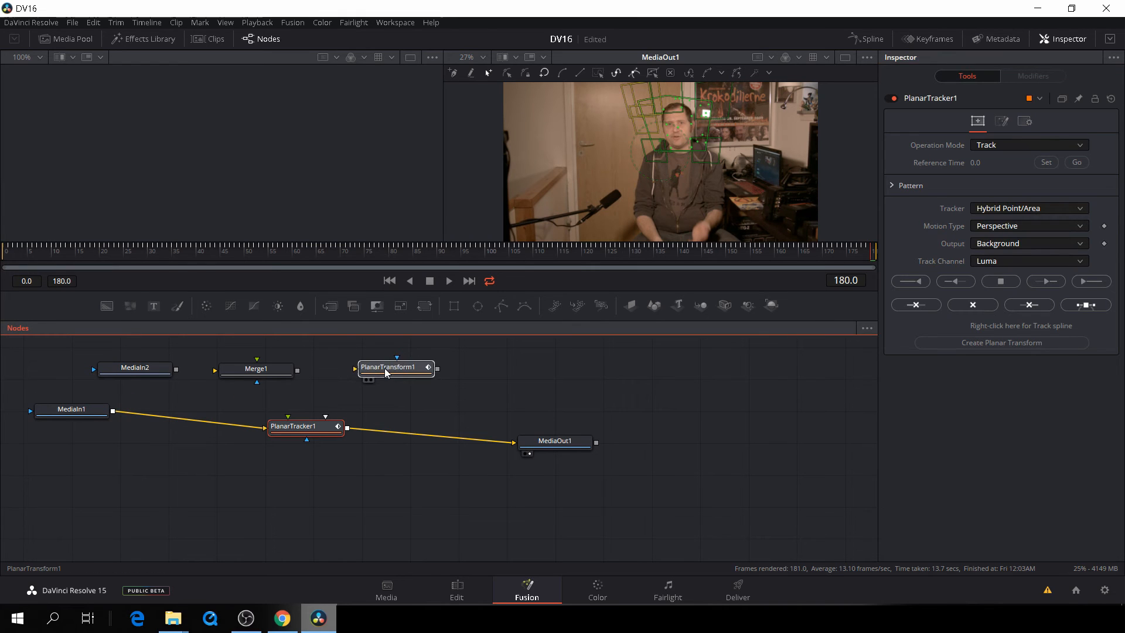
pyautogui.click(395, 367)
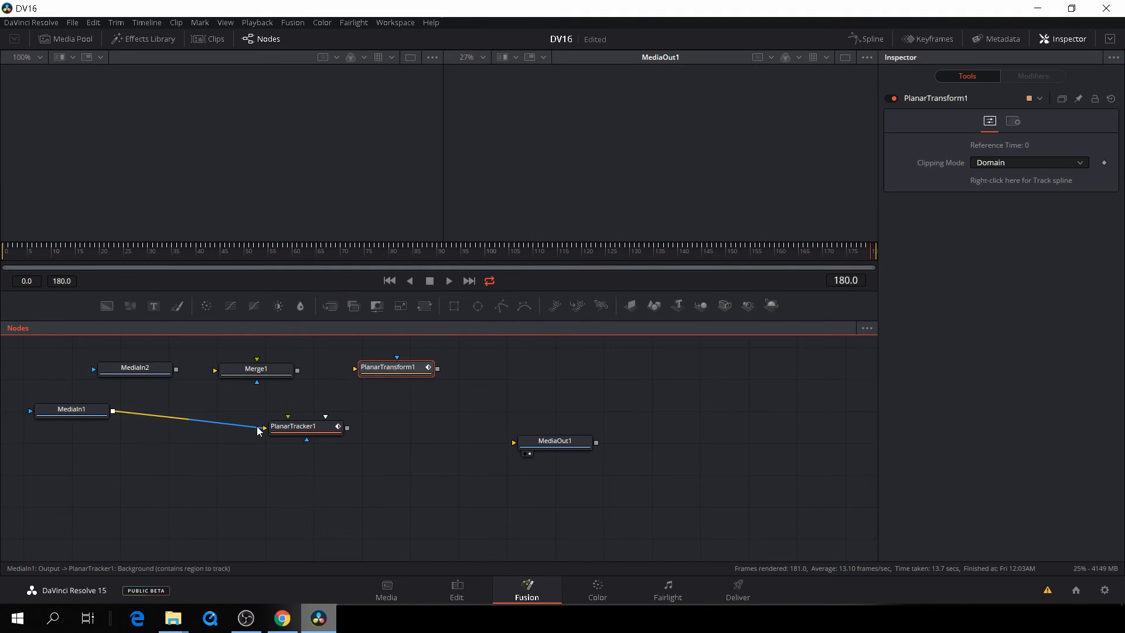
pyautogui.moveTo(304, 426); pyautogui.dragTo(537, 367)
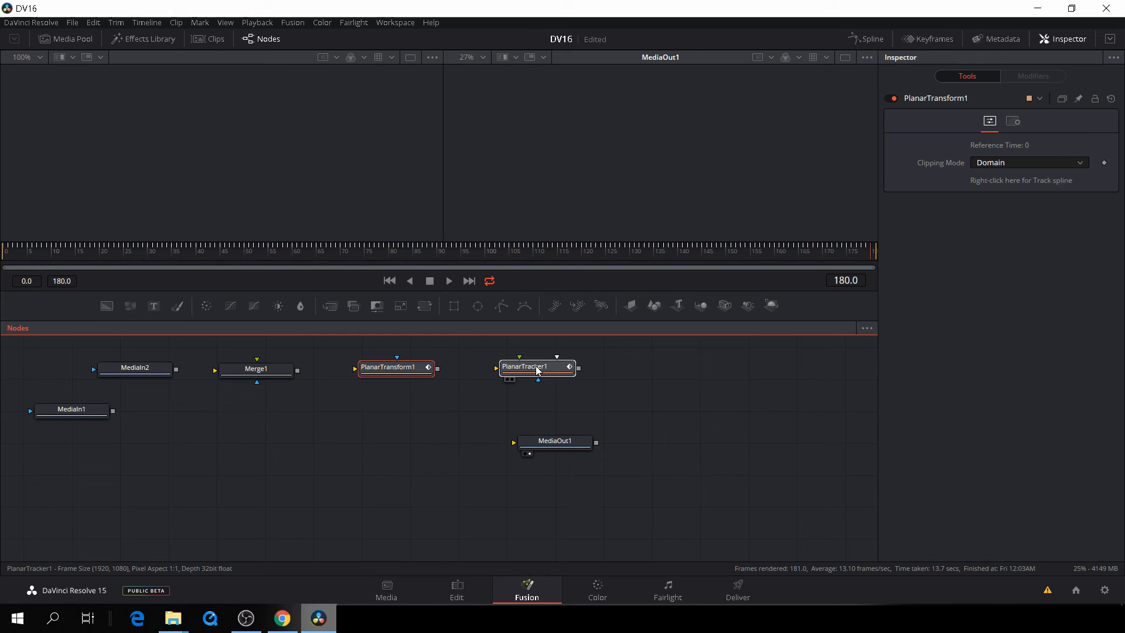
pyautogui.moveTo(395, 367); pyautogui.dragTo(311, 423)
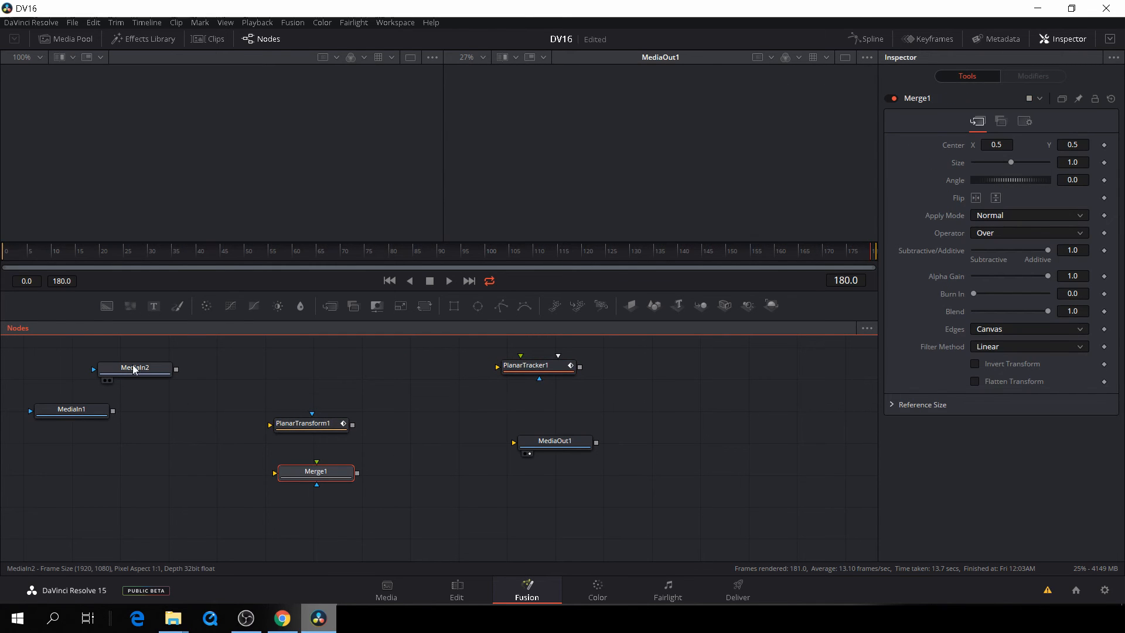
# Feed the MediaIn2 Popeye image into PlanarTransform1's input
pyautogui.click(135, 367)
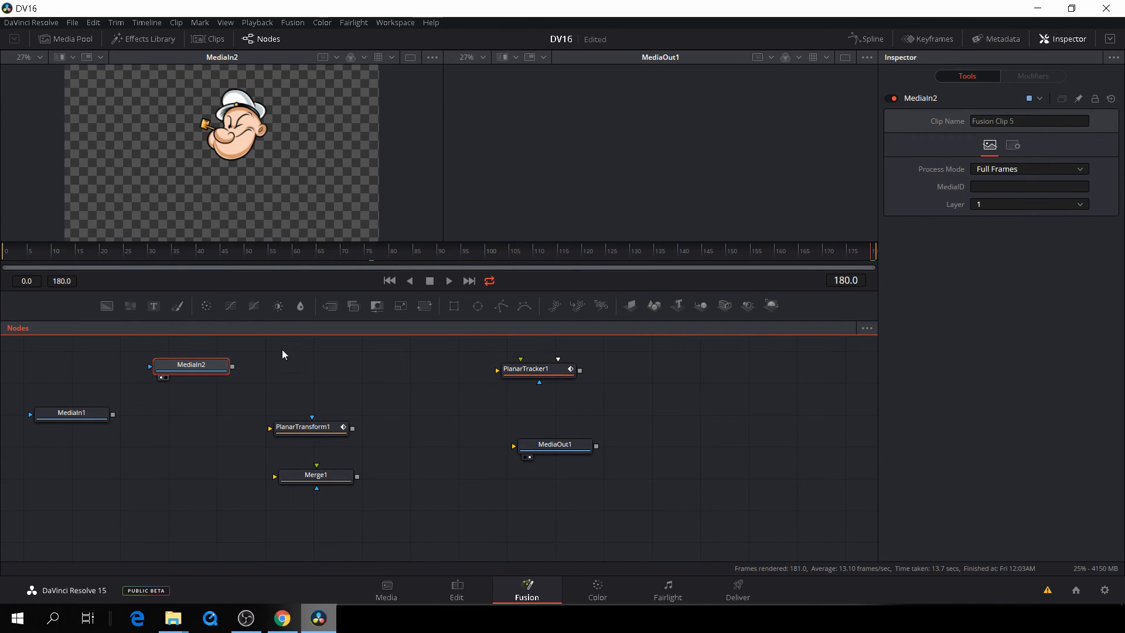
pyautogui.moveTo(311, 426); pyautogui.dragTo(330, 367)
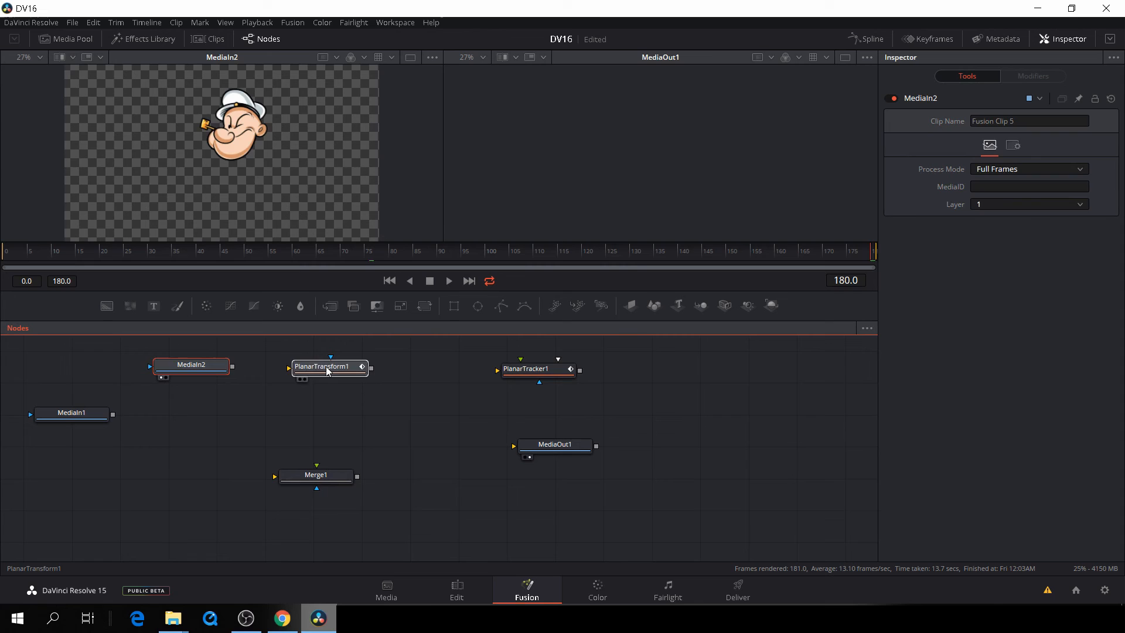
pyautogui.moveTo(231, 366); pyautogui.dragTo(293, 367)
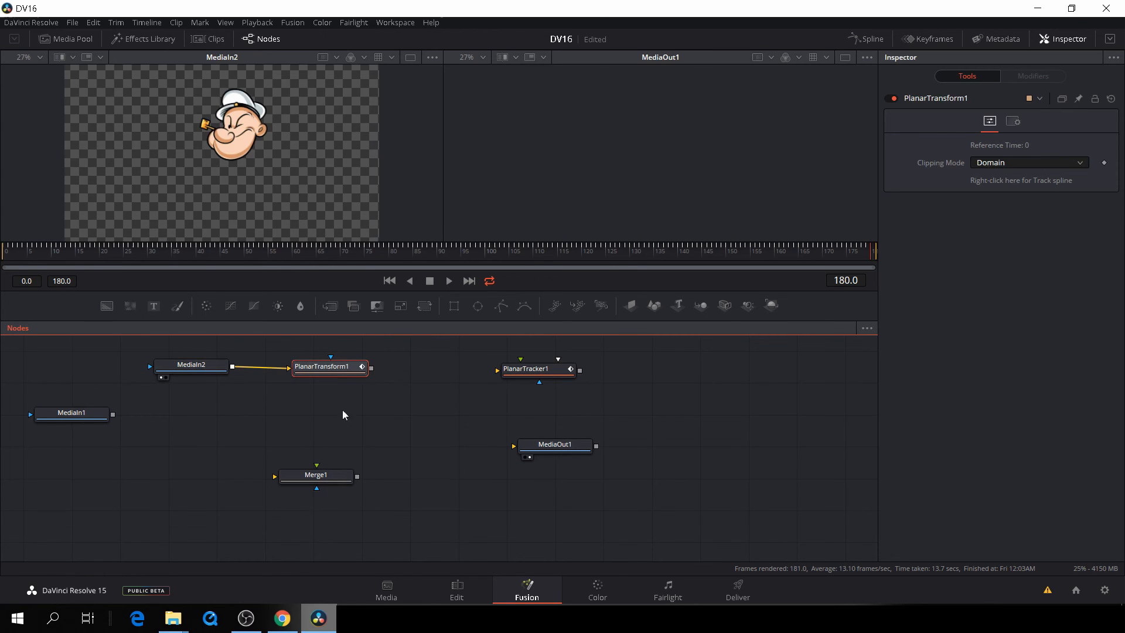
pyautogui.moveTo(347, 431)
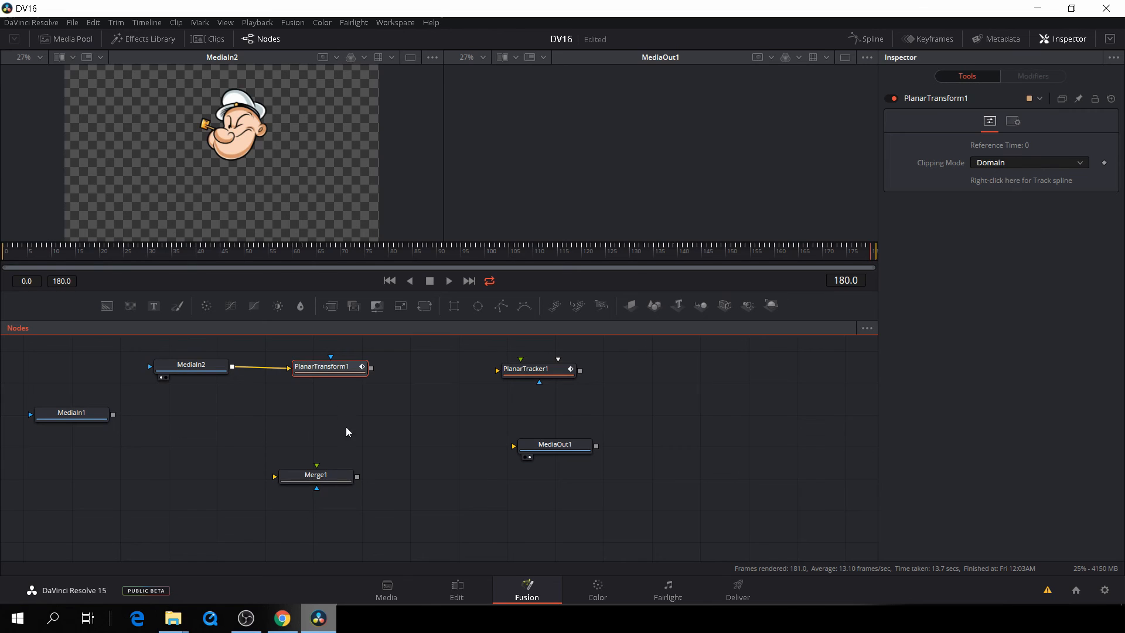
# Wire PlanarTransform1 as Merge1 foreground and MediaIn1 footage as its background
pyautogui.moveTo(369, 369); pyautogui.dragTo(413, 402)
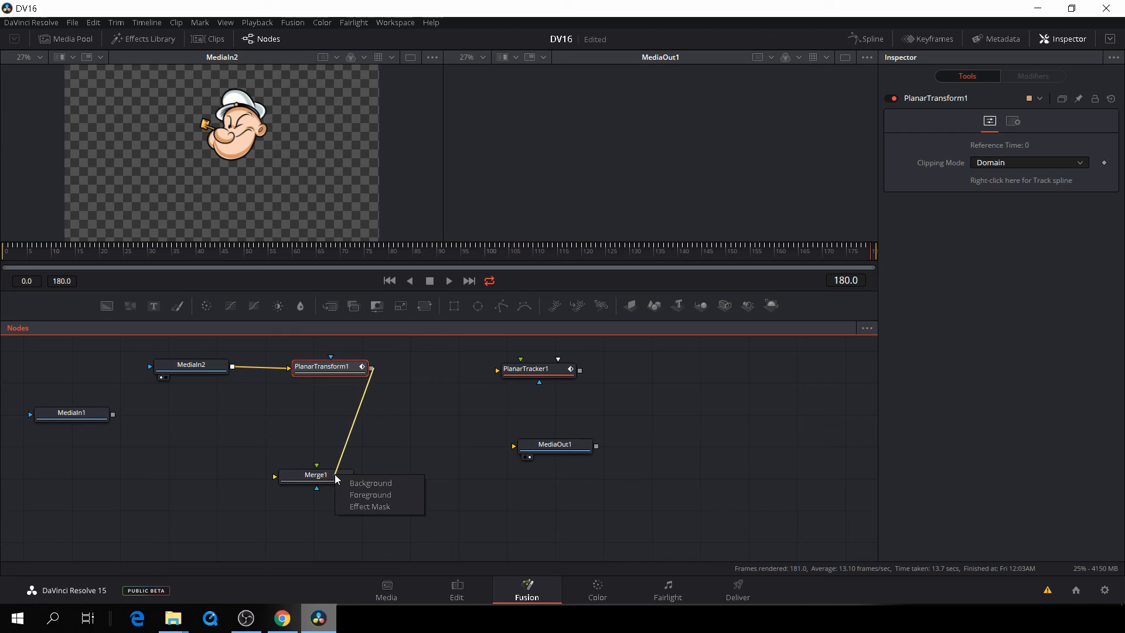
pyautogui.click(371, 482)
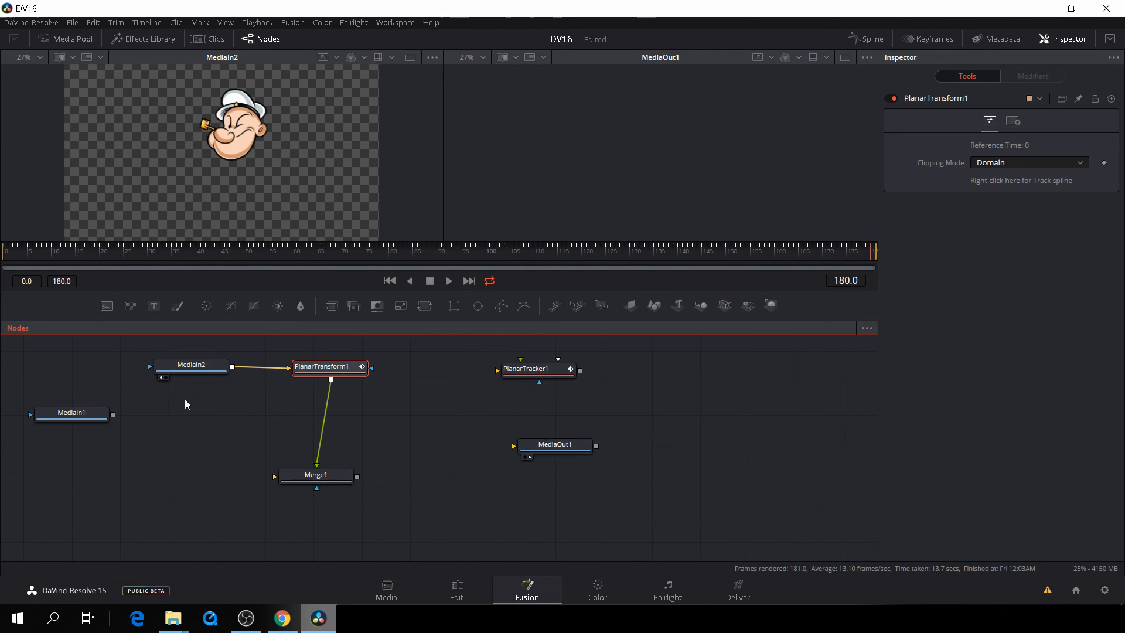
pyautogui.moveTo(112, 414); pyautogui.dragTo(242, 470)
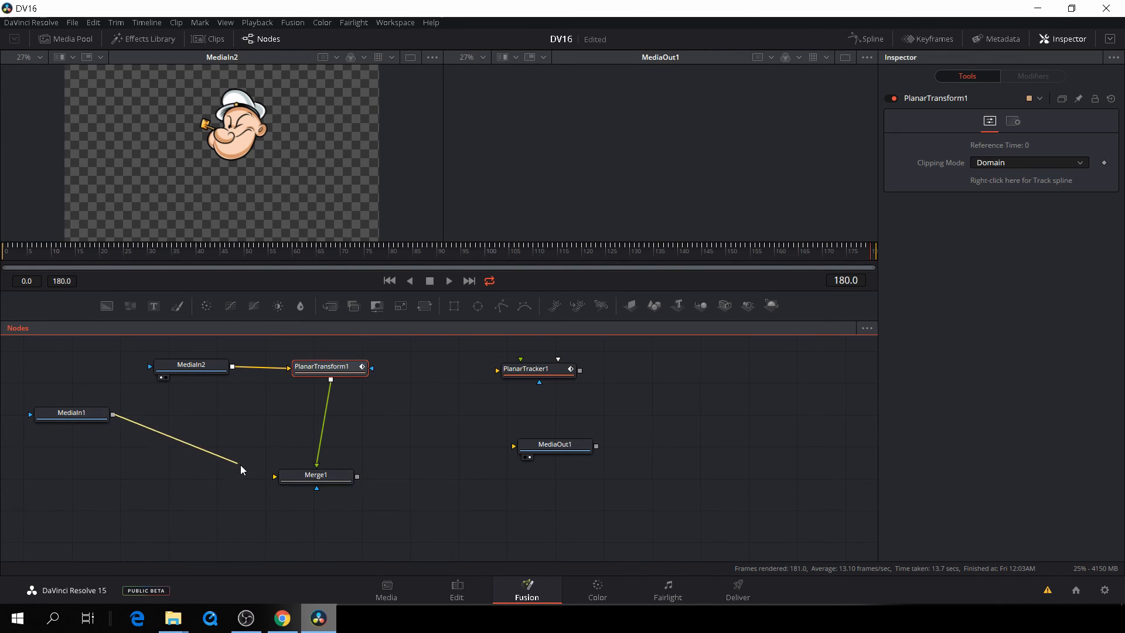
pyautogui.click(274, 475)
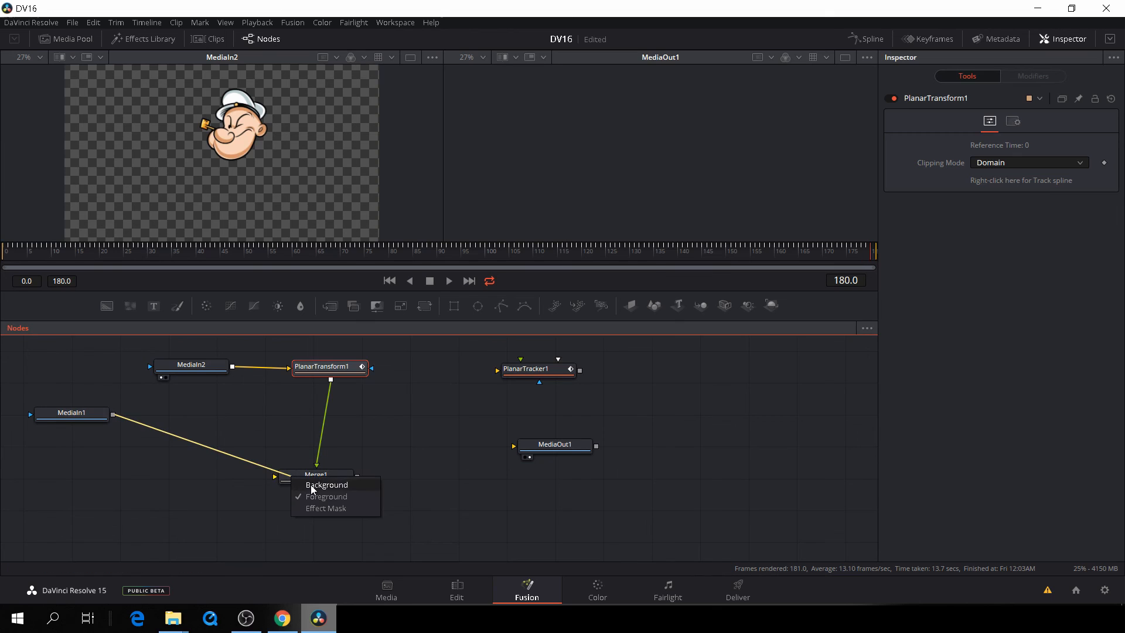
pyautogui.click(327, 484)
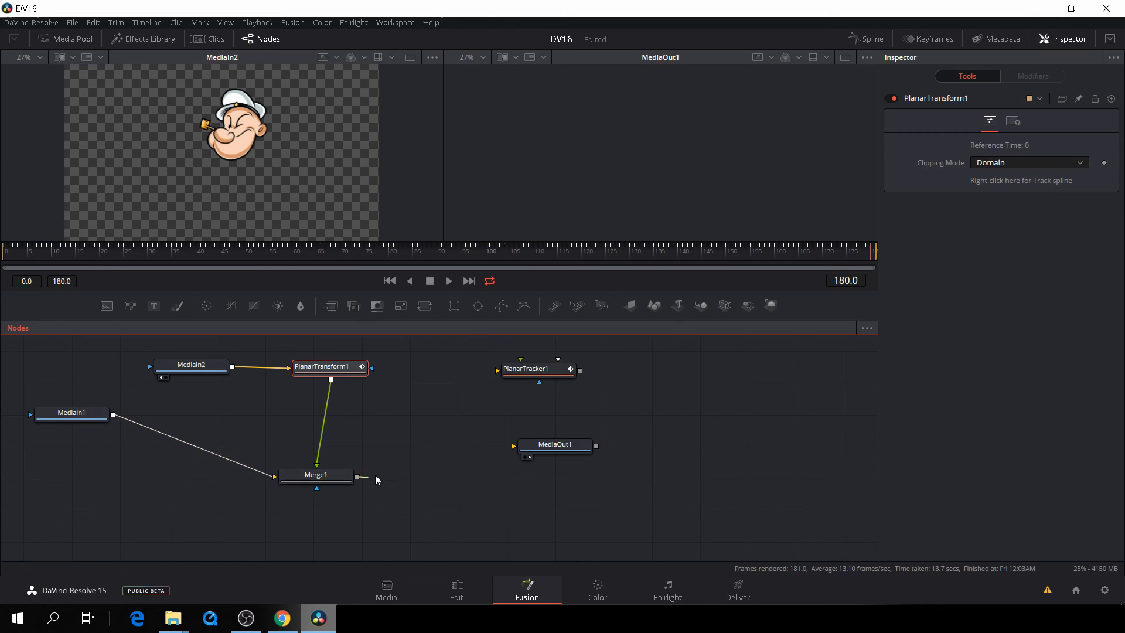
# Send Merge1 to MediaOut1 and view the composite on the Edit page
pyautogui.moveTo(362, 475); pyautogui.dragTo(513, 446)
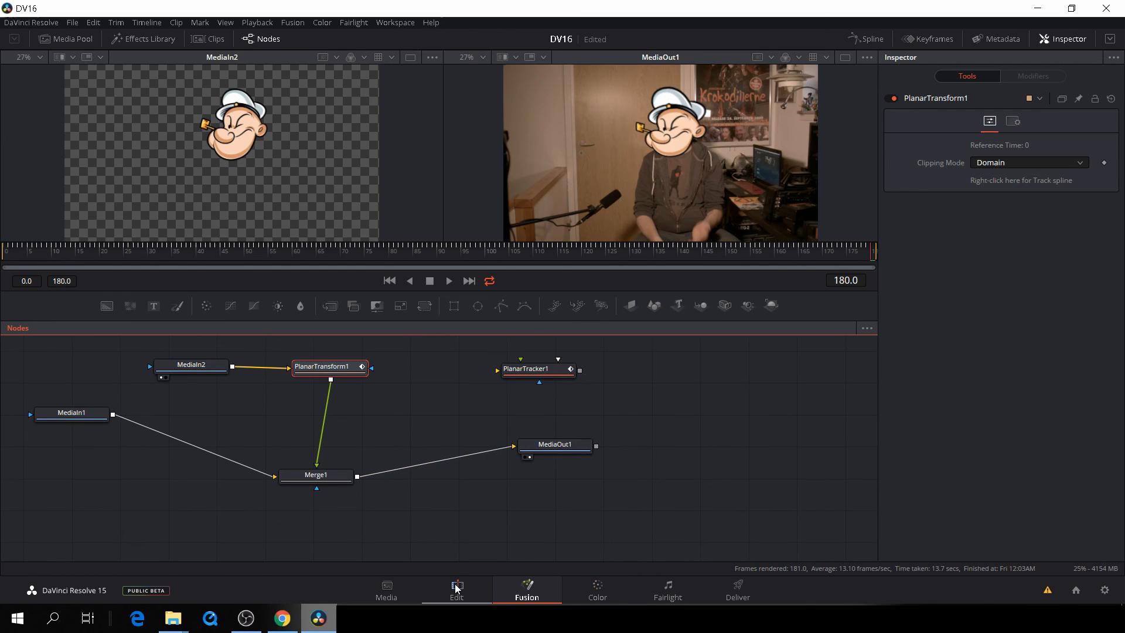
pyautogui.click(456, 588)
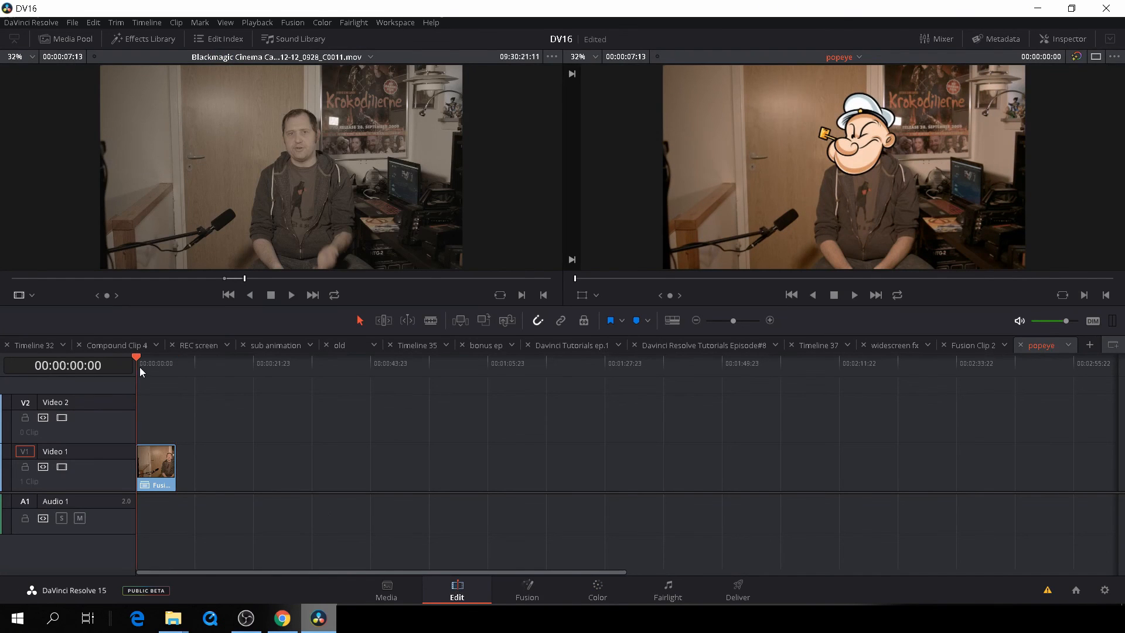